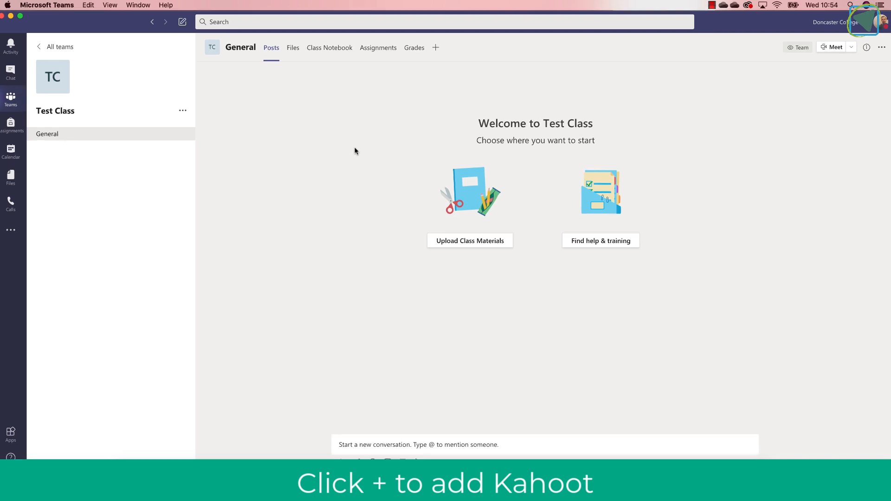
- From the General channel's add-a-tab options, search the apps for 'kahoot'
left_click(436, 47)
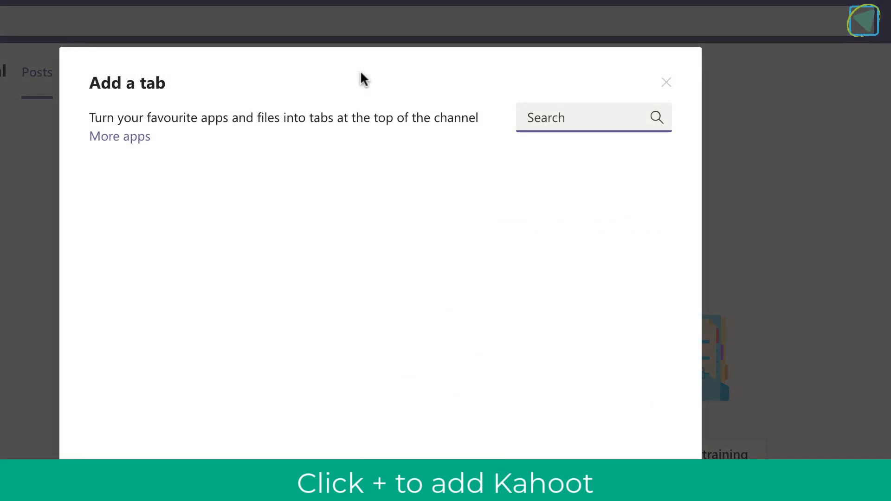
left_click(591, 117)
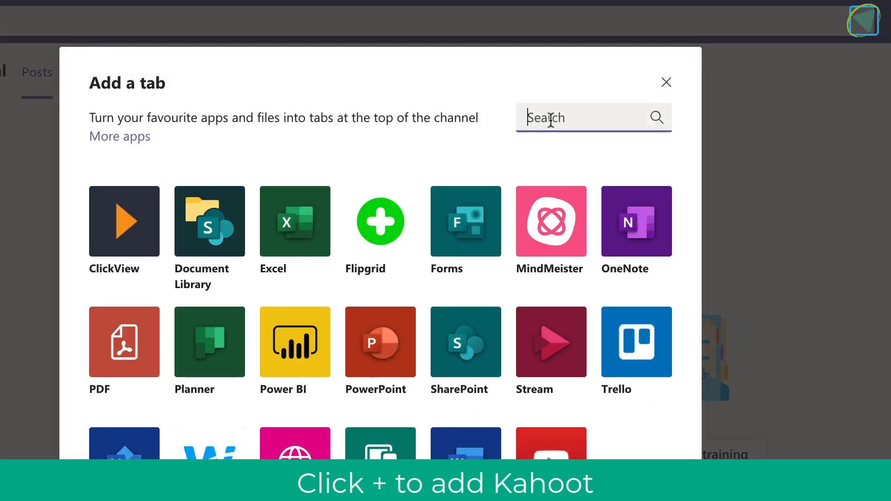
type("kahoot")
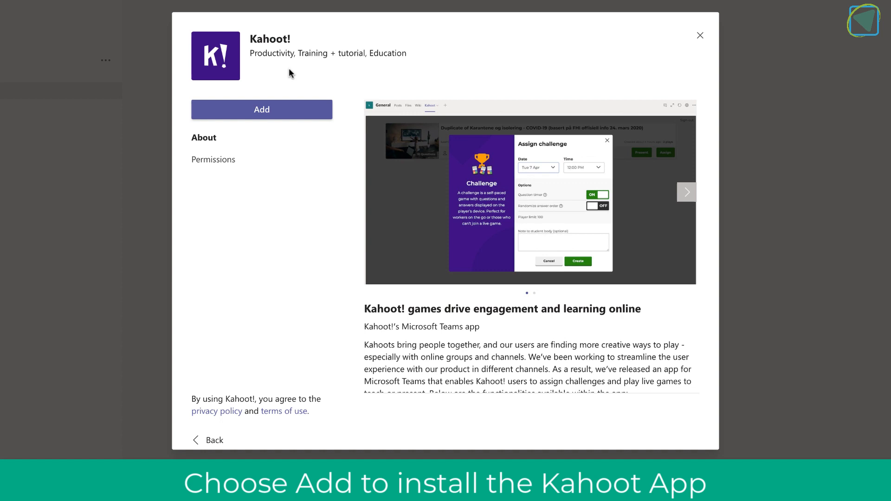
mouse_move(279, 110)
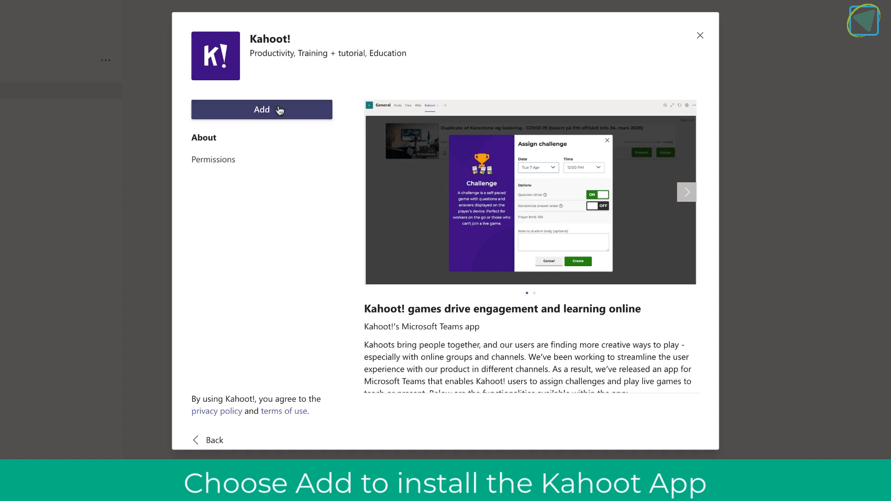
- Add the Kahoot! tab, sign in with Microsoft, link a kahoot, and save
left_click(261, 109)
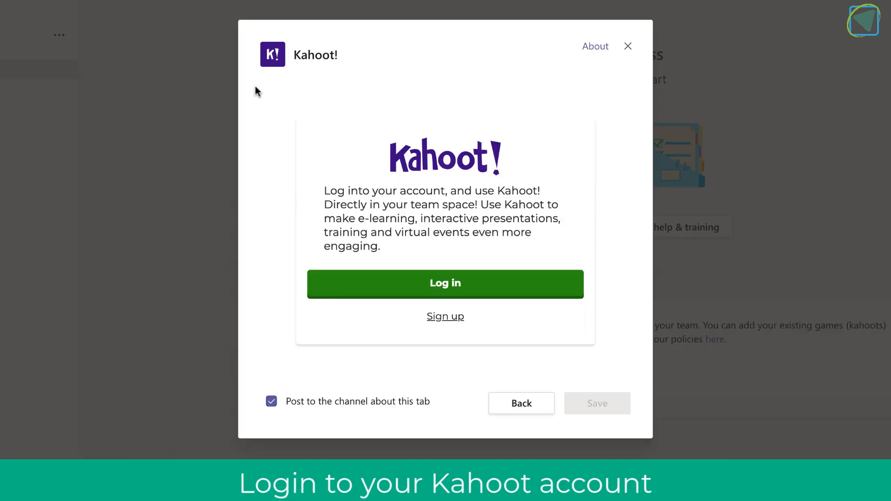
mouse_move(445, 283)
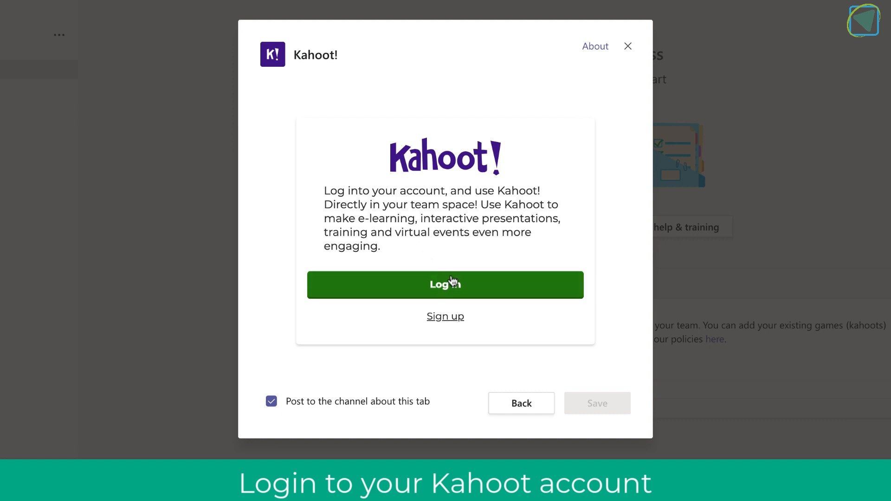
left_click(445, 284)
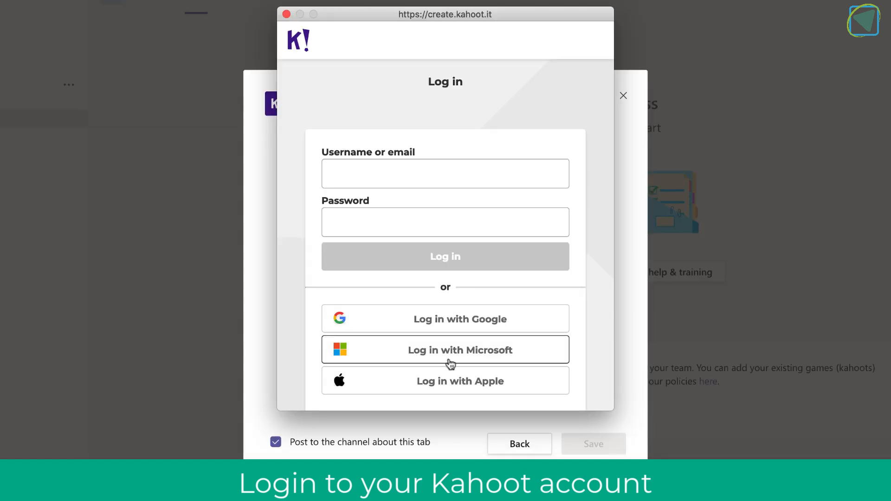
left_click(622, 95)
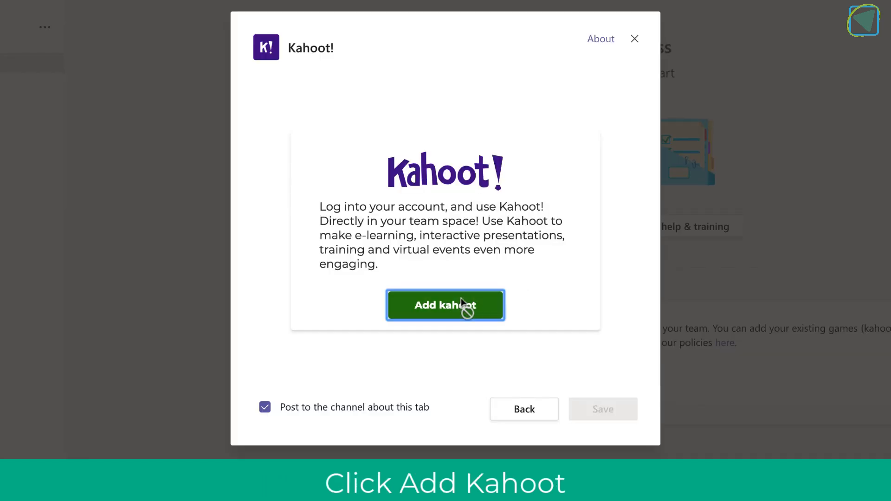
left_click(446, 305)
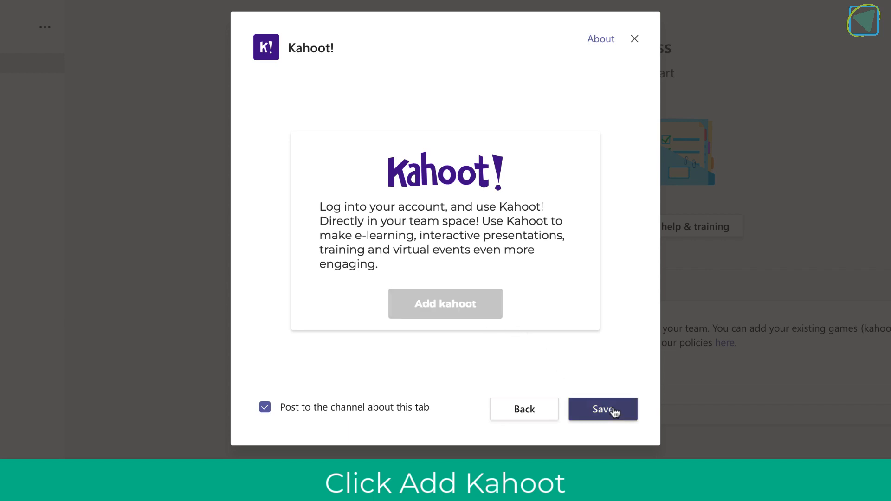
left_click(601, 409)
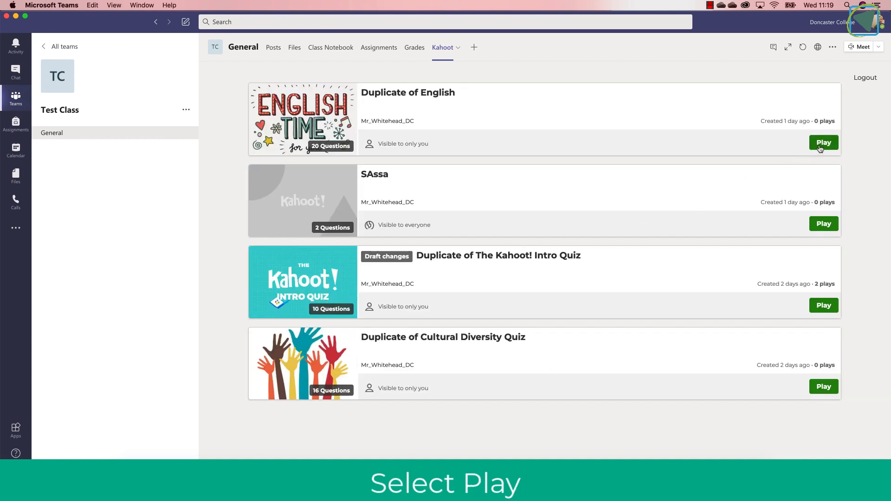
- Assign Duplicate of English as a challenge due Sat 1 Aug, 12:00 PM
left_click(823, 142)
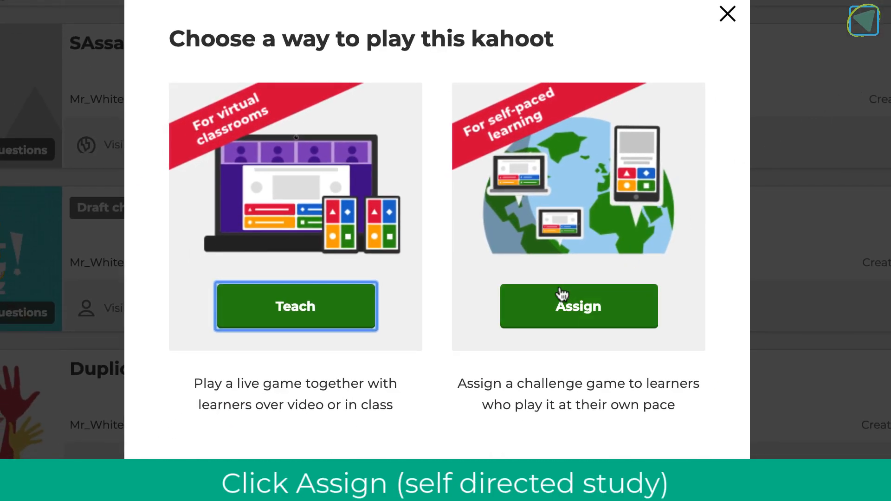
left_click(578, 306)
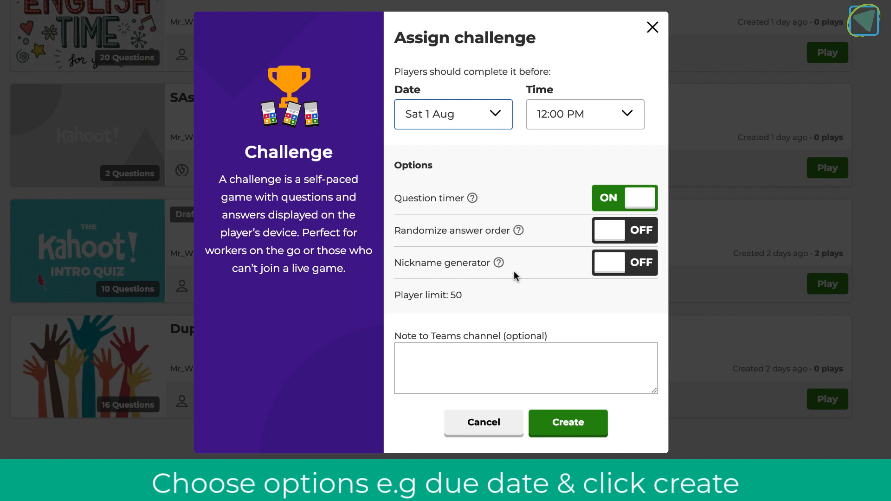
mouse_move(499, 129)
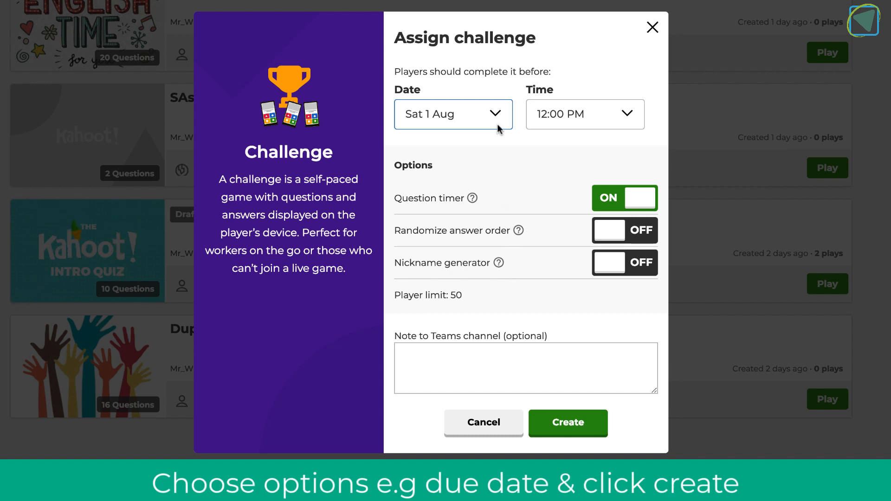
left_click(452, 114)
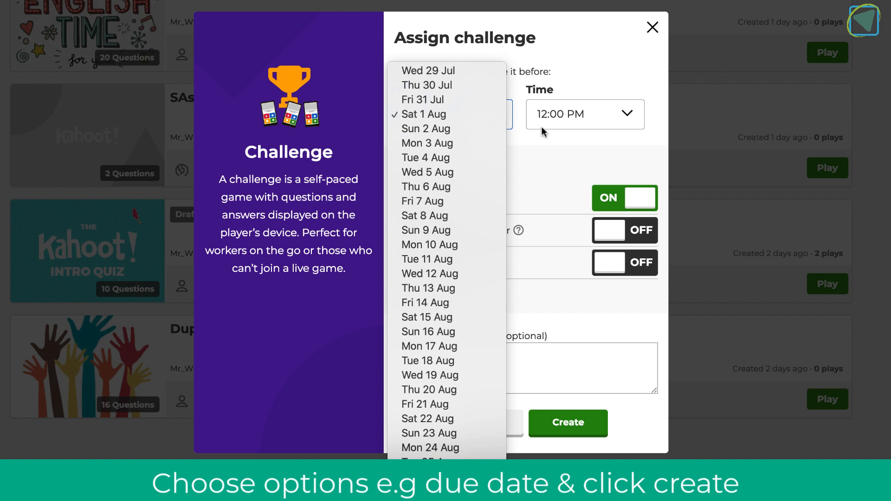
left_click(423, 113)
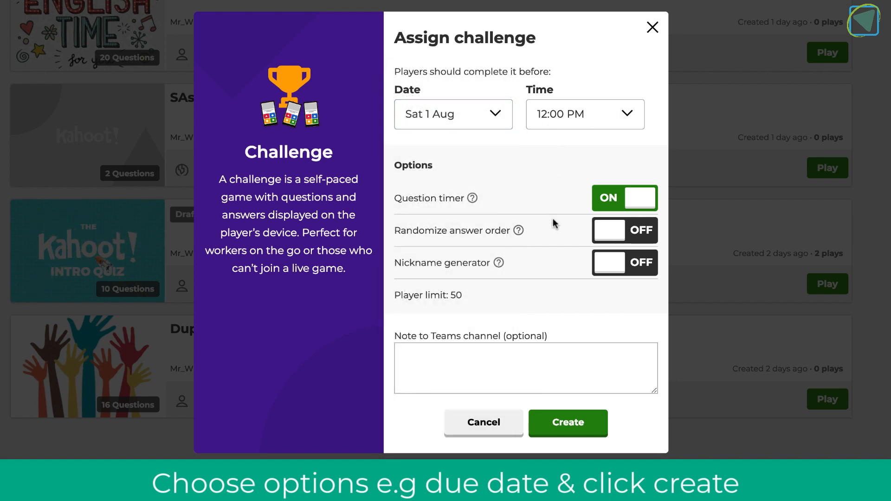
mouse_move(544, 263)
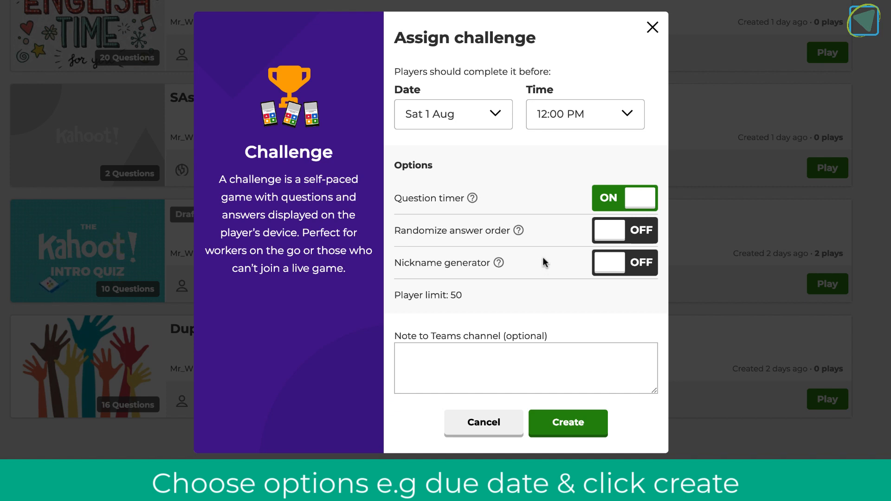
mouse_move(476, 354)
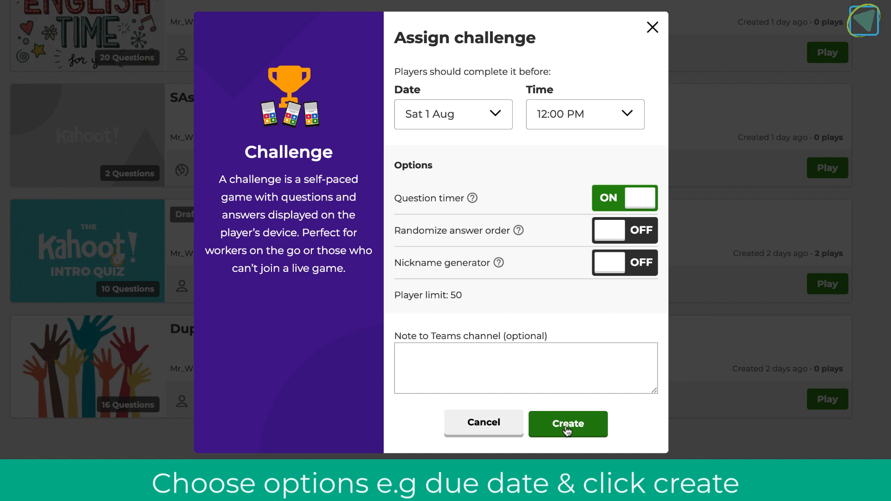
left_click(567, 424)
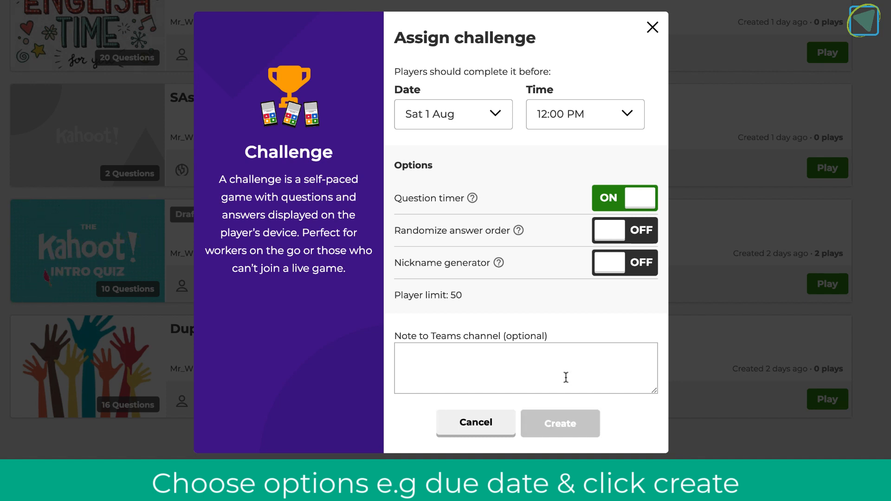
left_click(560, 424)
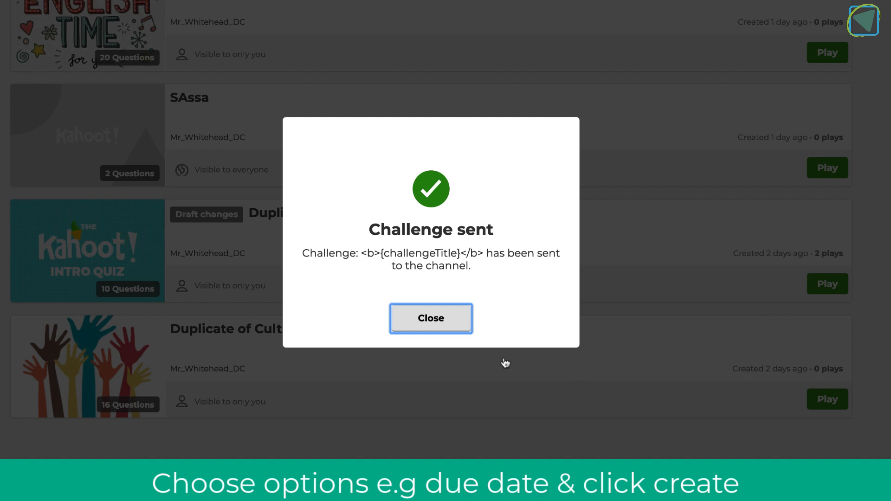
left_click(431, 318)
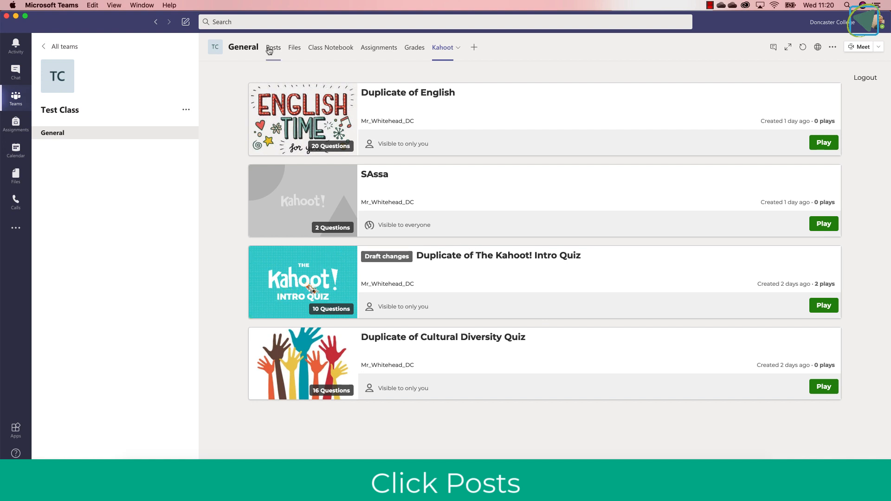
- Go to Posts and open the Duplicate of English New Challenge card
left_click(273, 48)
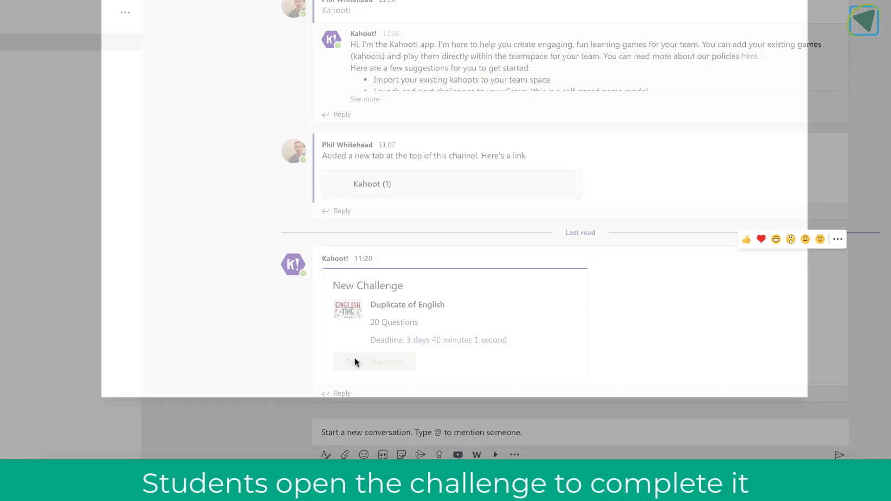
left_click(374, 362)
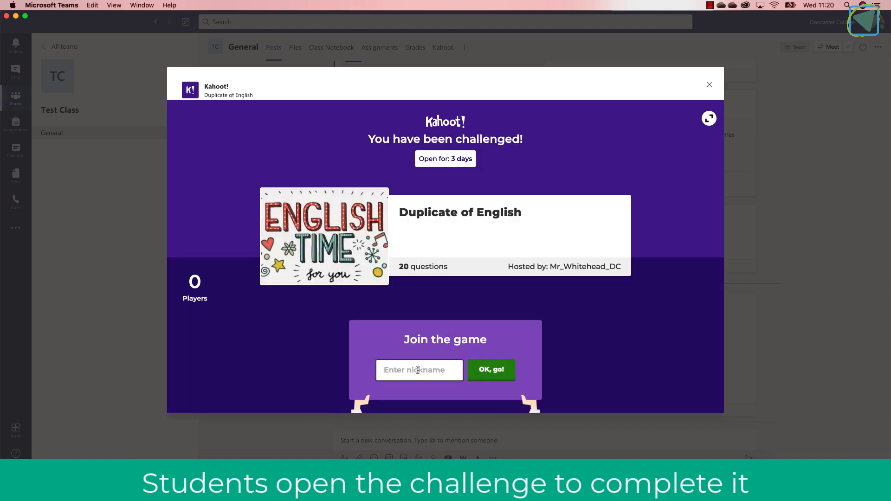
- Join the Duplicate of English challenge with the nickname Test Student and start playing
type("Test Student")
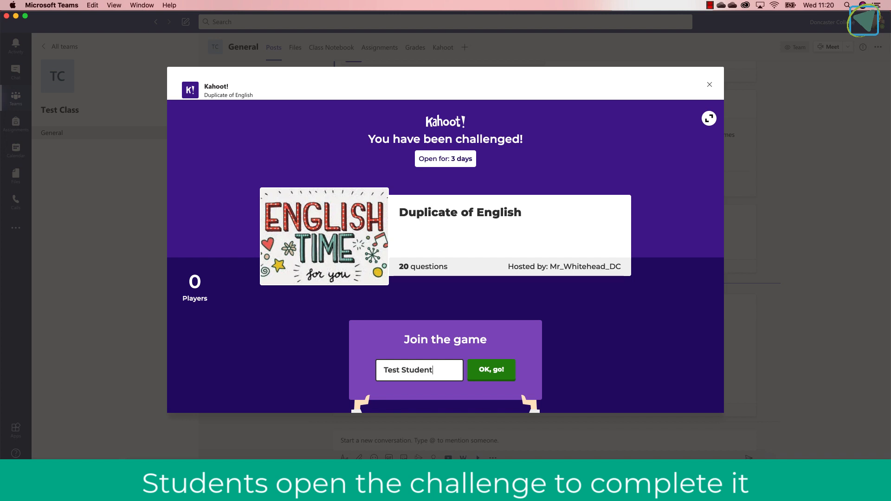
left_click(491, 370)
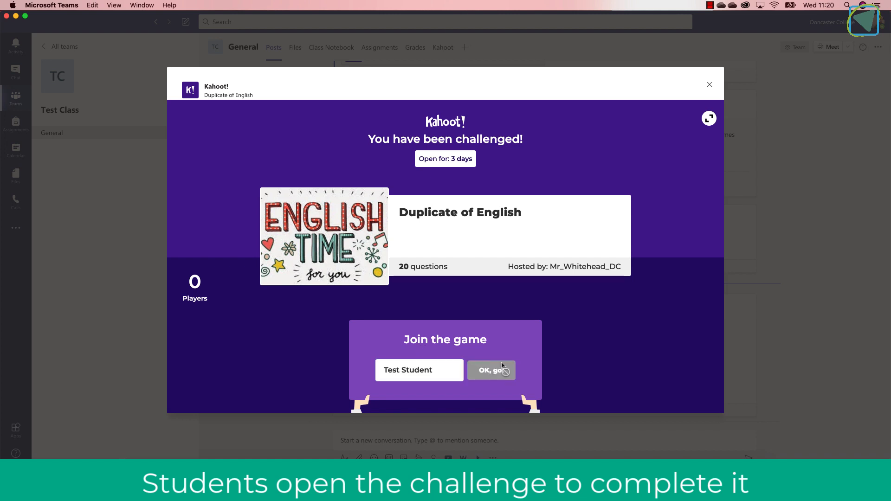
left_click(492, 370)
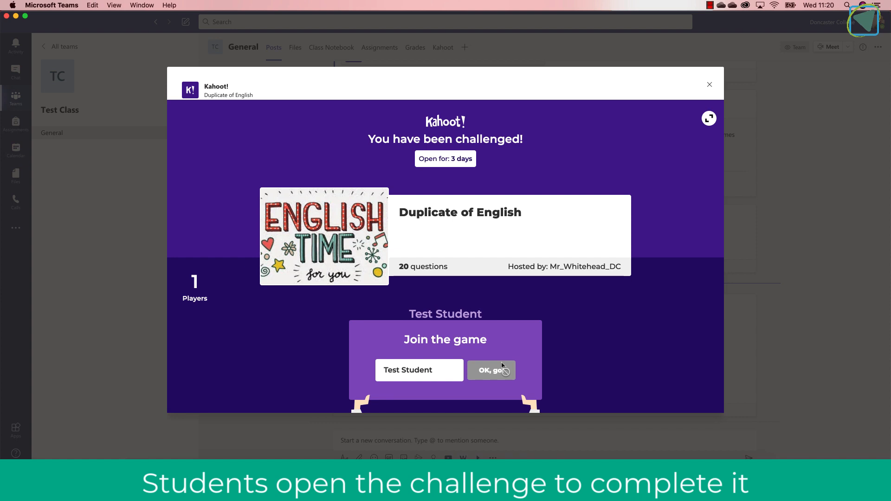
left_click(491, 370)
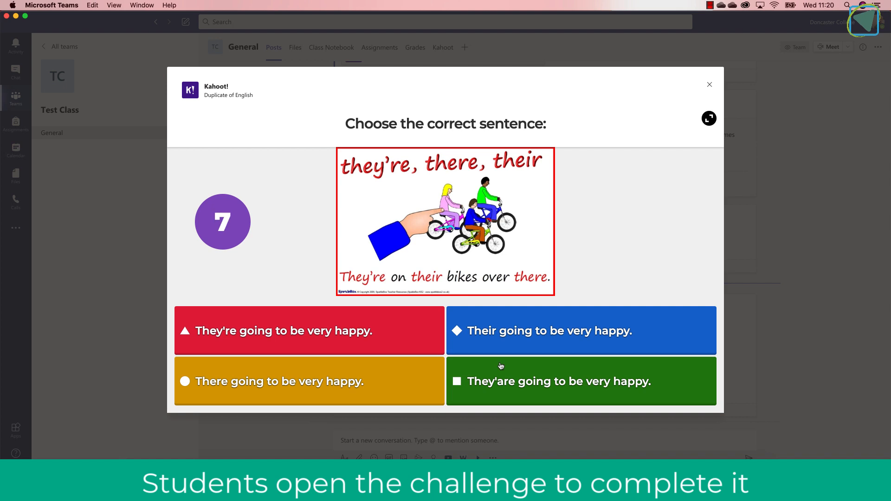
- Answer "They're going to be very happy" and move to the next question
left_click(309, 331)
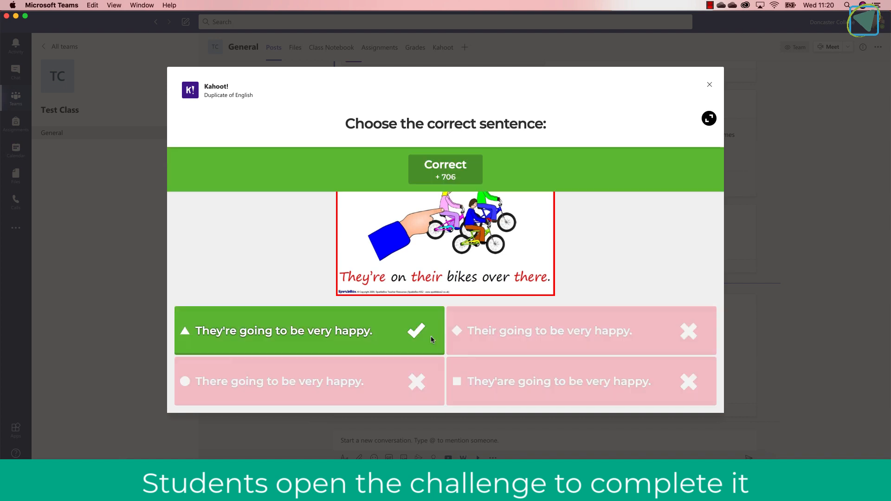
left_click(309, 331)
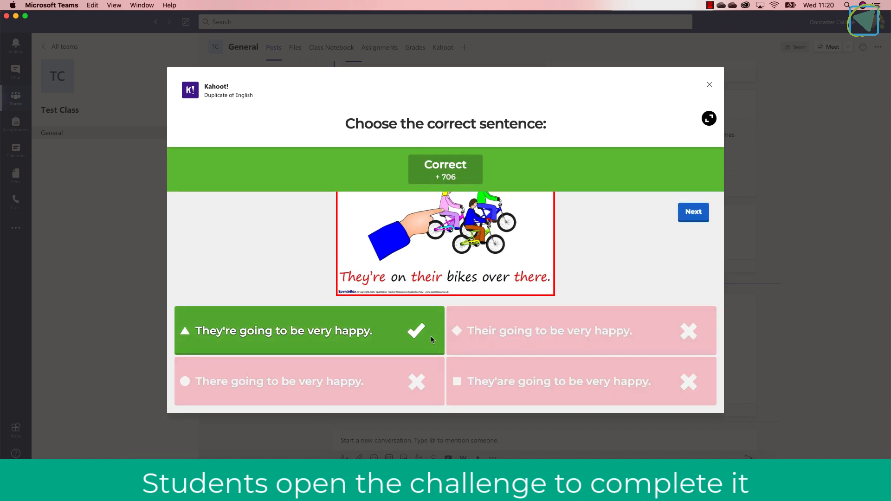
left_click(709, 84)
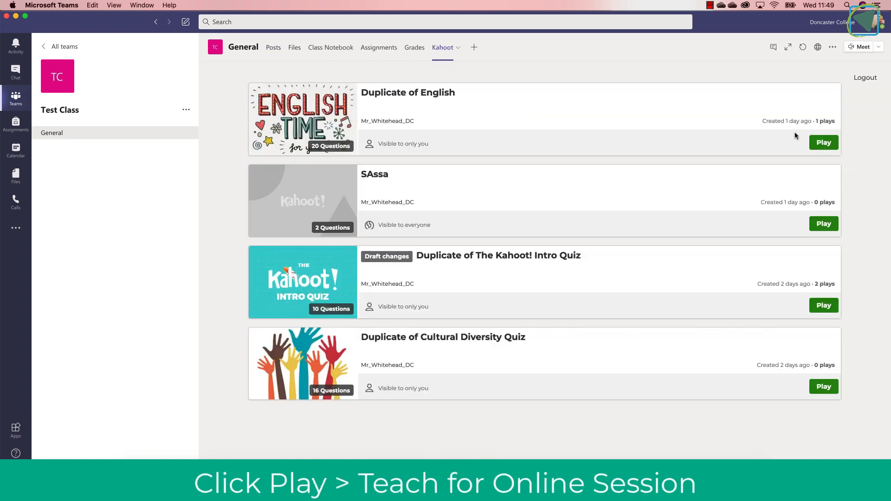
- Preview Duplicate of English's live-play options, then return to the General channel posts
left_click(823, 142)
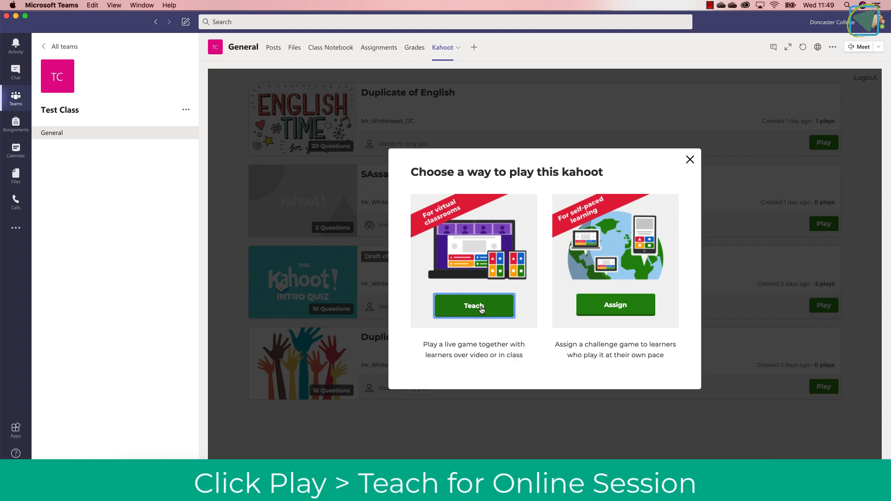
left_click(473, 306)
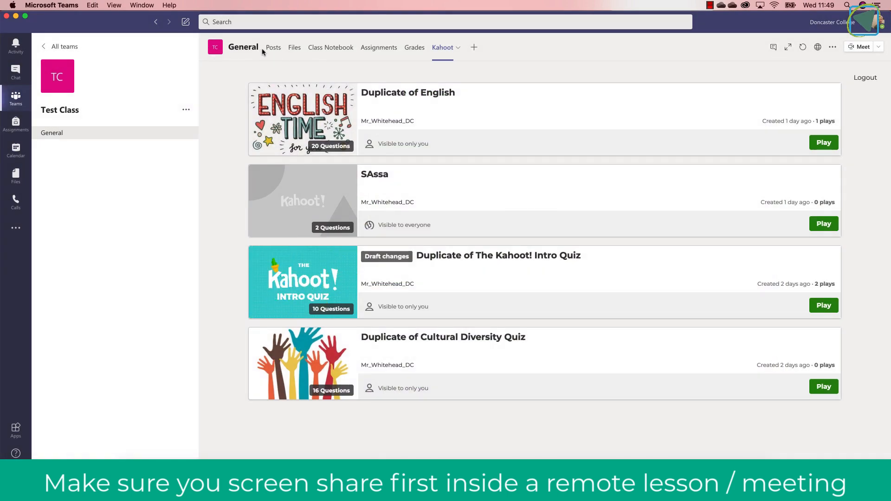
left_click(273, 48)
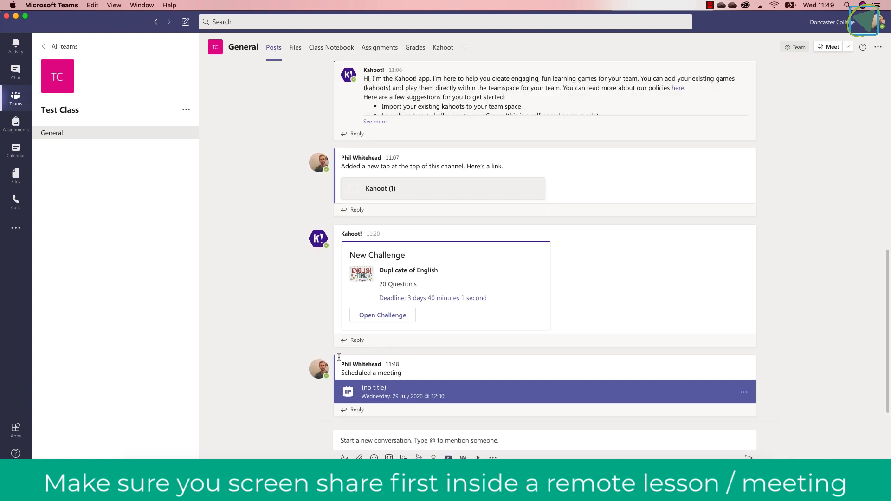
- Join the scheduled General meeting with camera and mic on, and share the screen
left_click(403, 396)
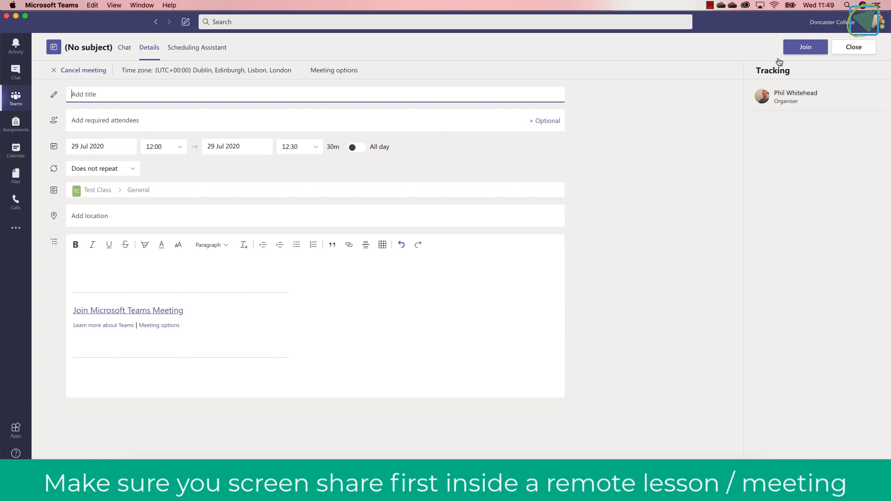
left_click(805, 46)
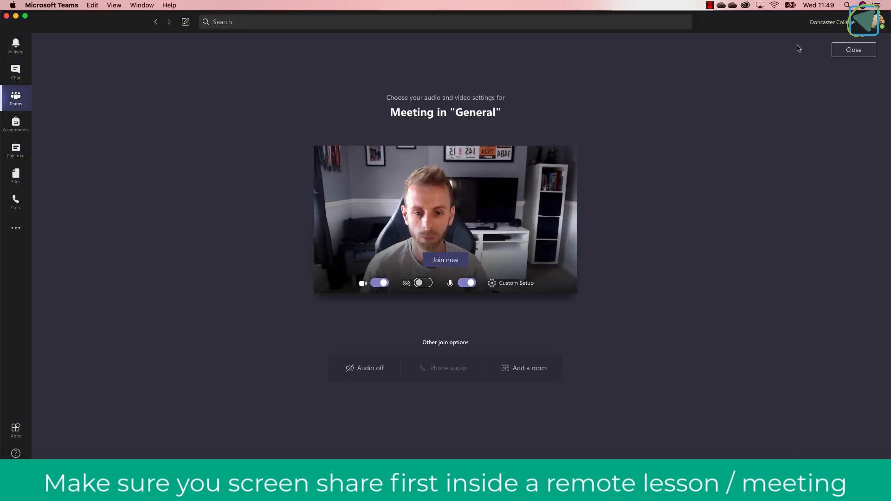
left_click(445, 260)
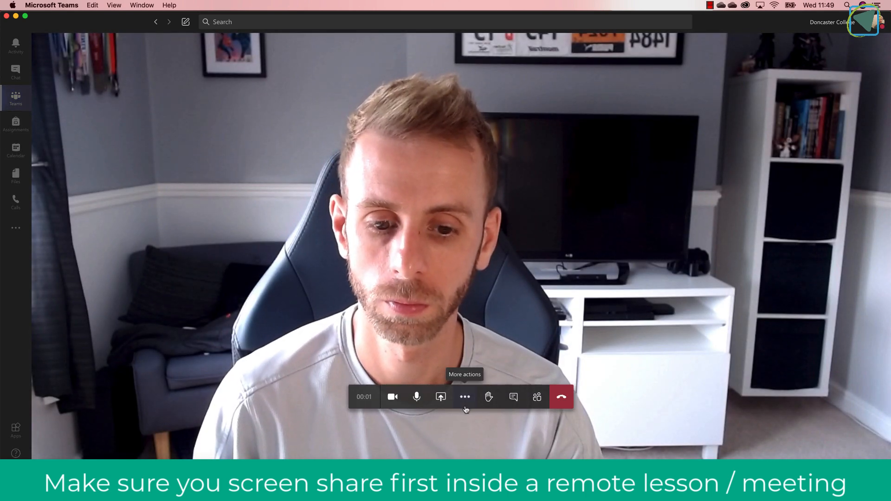
left_click(441, 397)
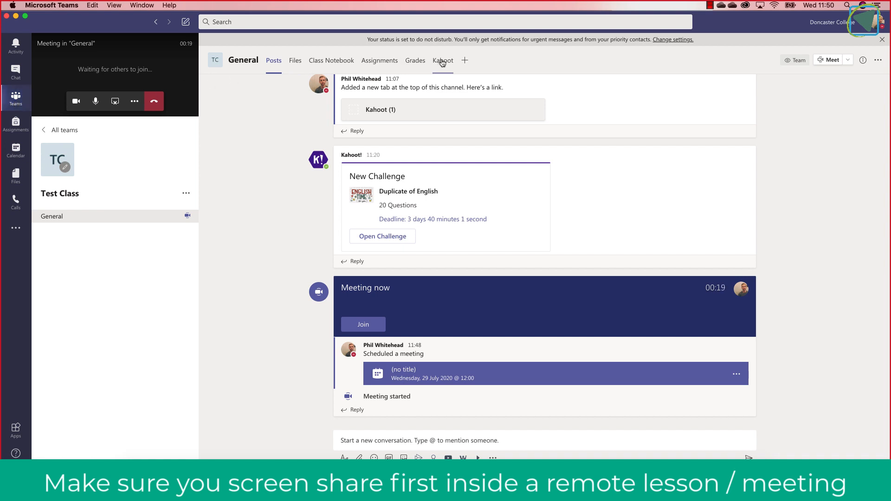
left_click(443, 60)
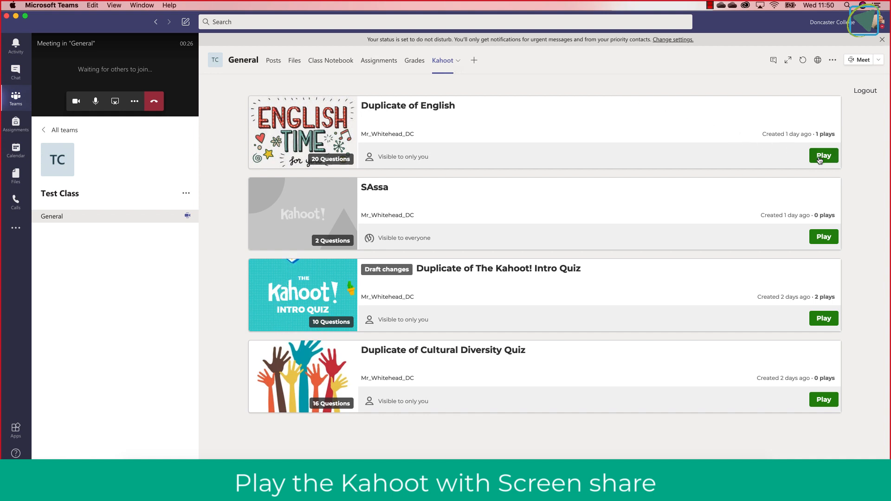
- Host Duplicate of English live using Teach and the Classic player-versus-player mode
left_click(823, 155)
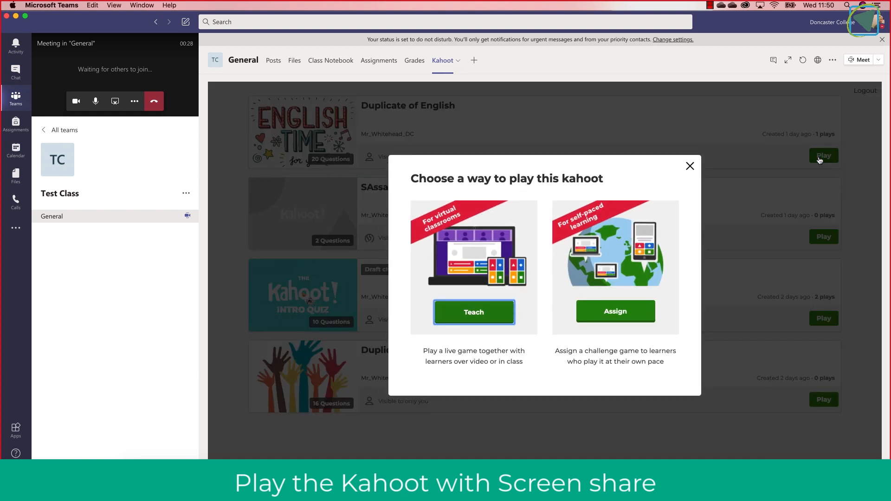
mouse_move(769, 158)
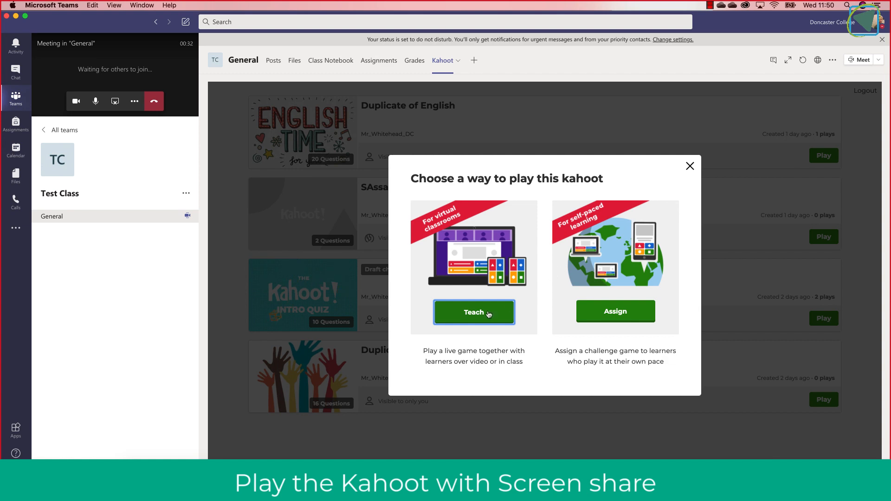
left_click(473, 311)
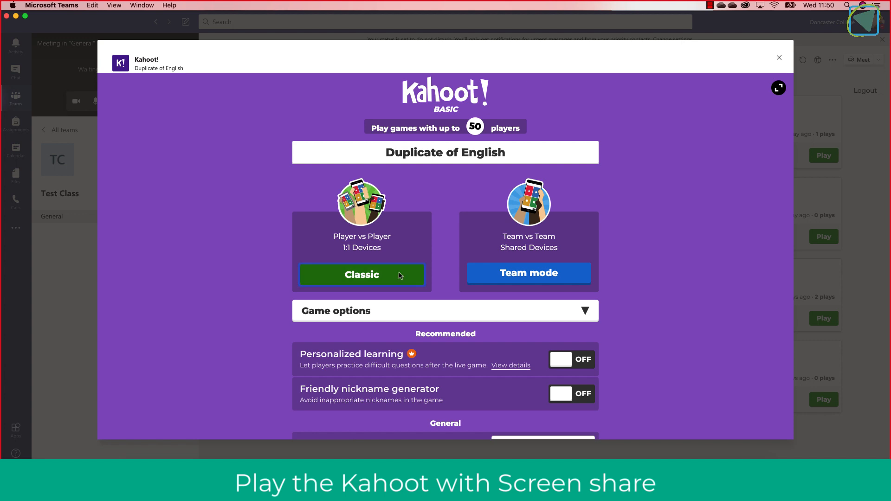
left_click(362, 275)
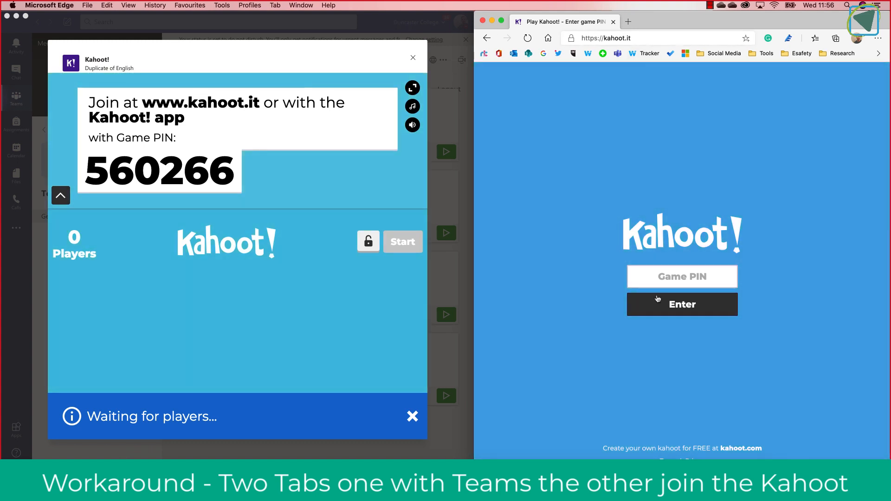
- Join at kahoot.it with PIN 560266 as philedtech, then start the hosted game
type("5")
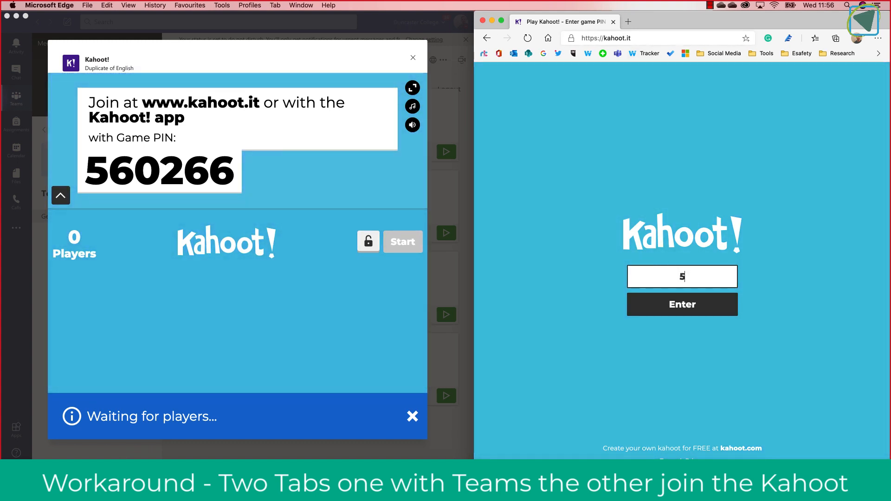
type("60266")
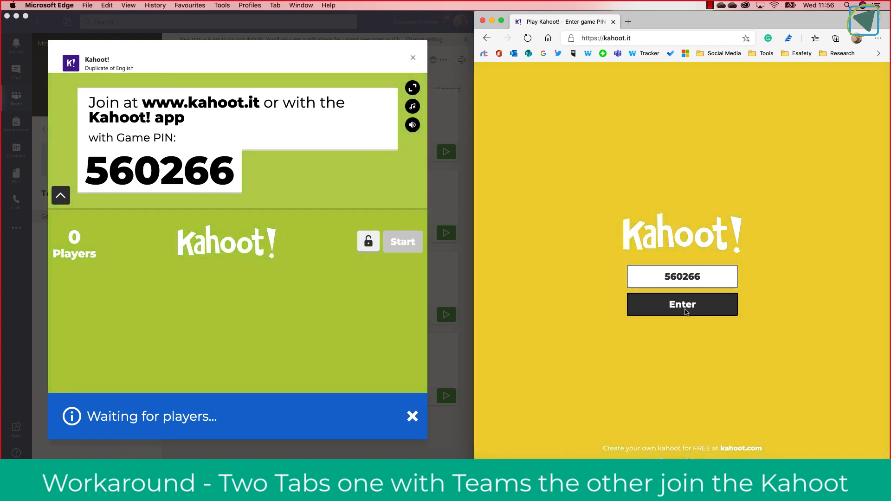
left_click(681, 304)
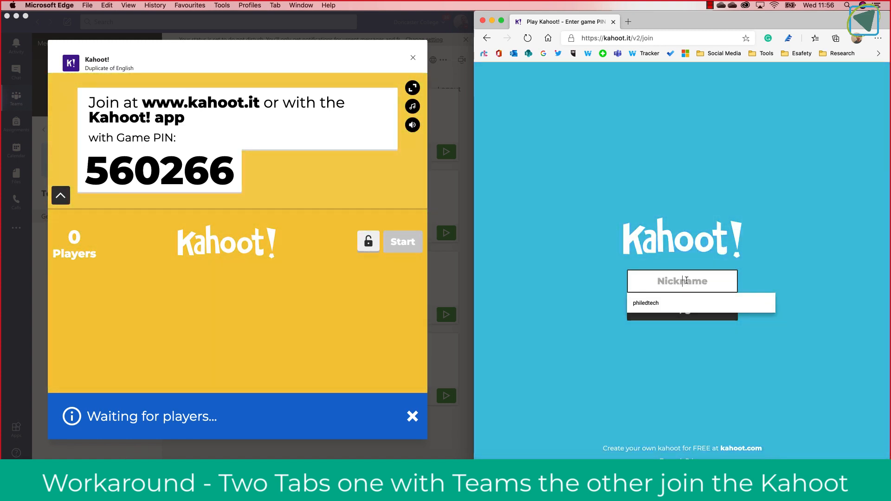
left_click(682, 311)
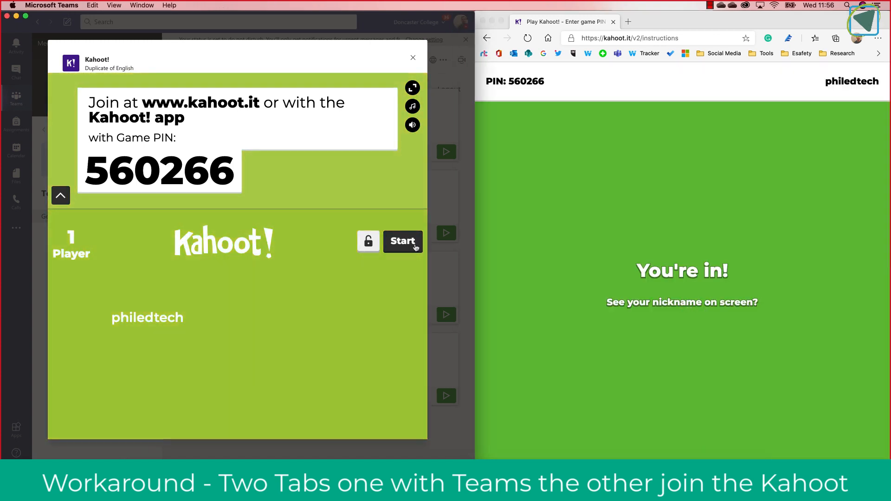
left_click(403, 241)
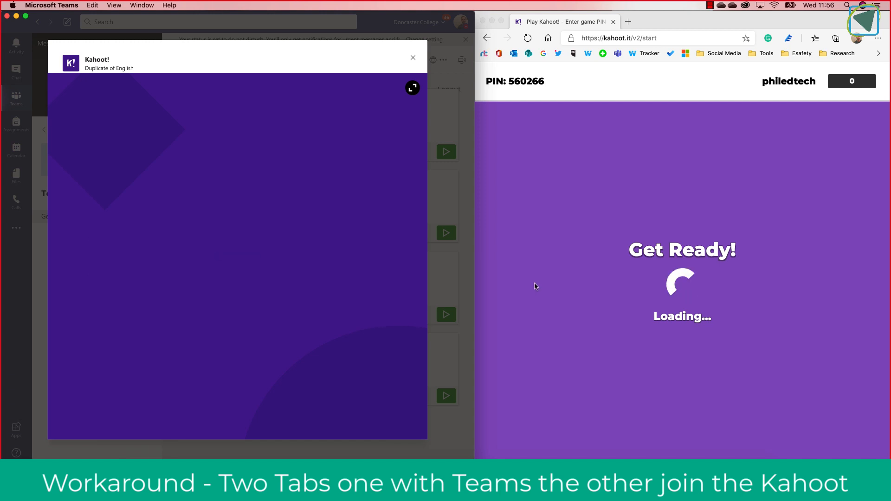